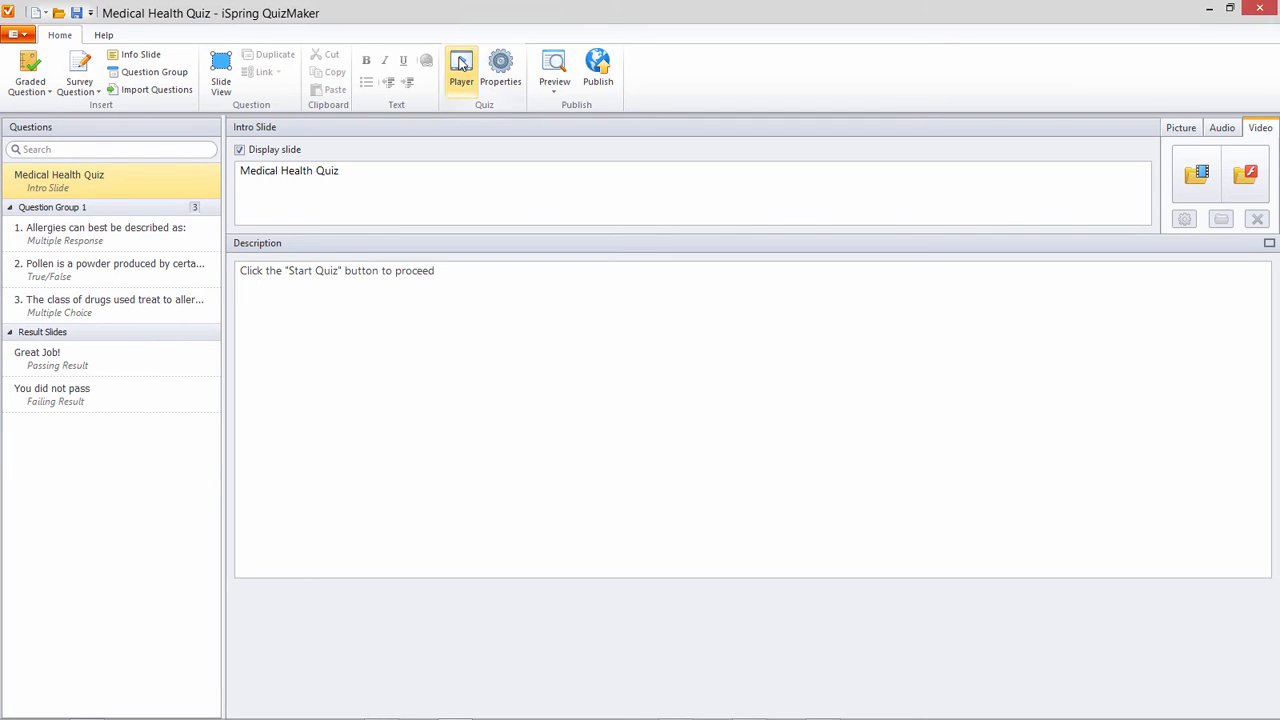
Step: Show the Medical Health Quiz player's Text Labels with the English preset
{"action": "left_click", "coordinate": [462, 62]}
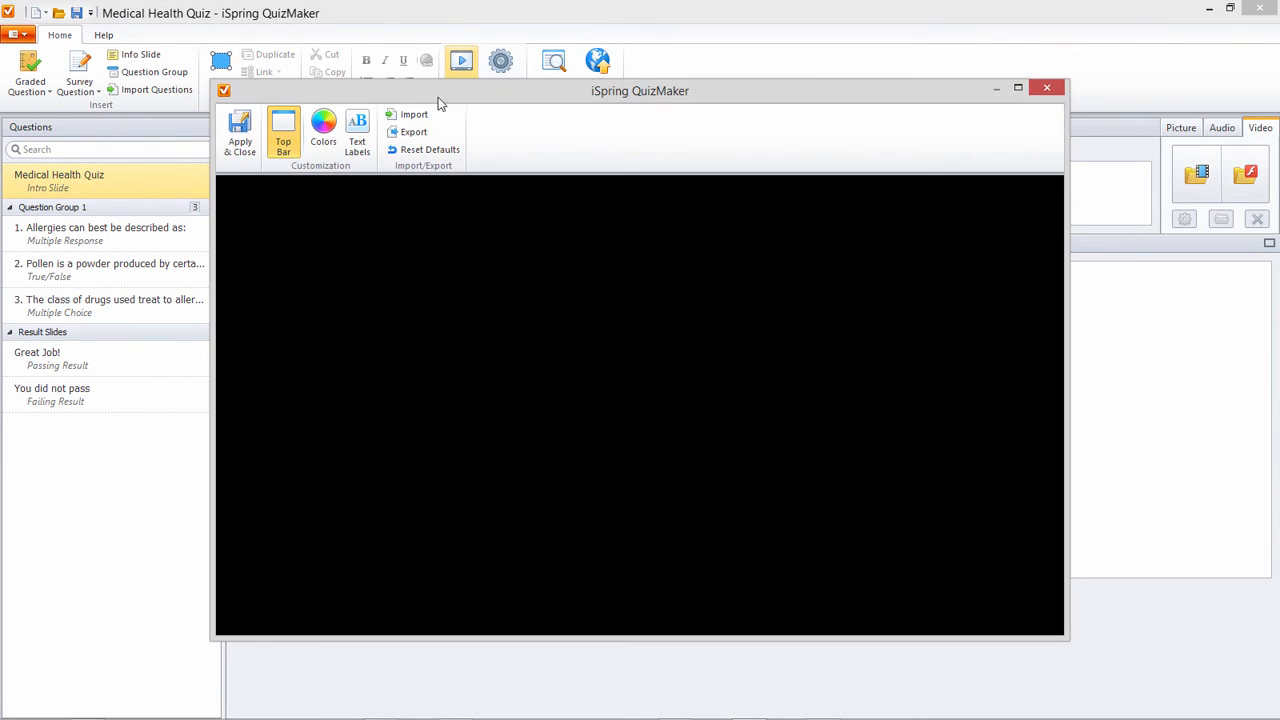
{"action": "left_click", "coordinate": [356, 132]}
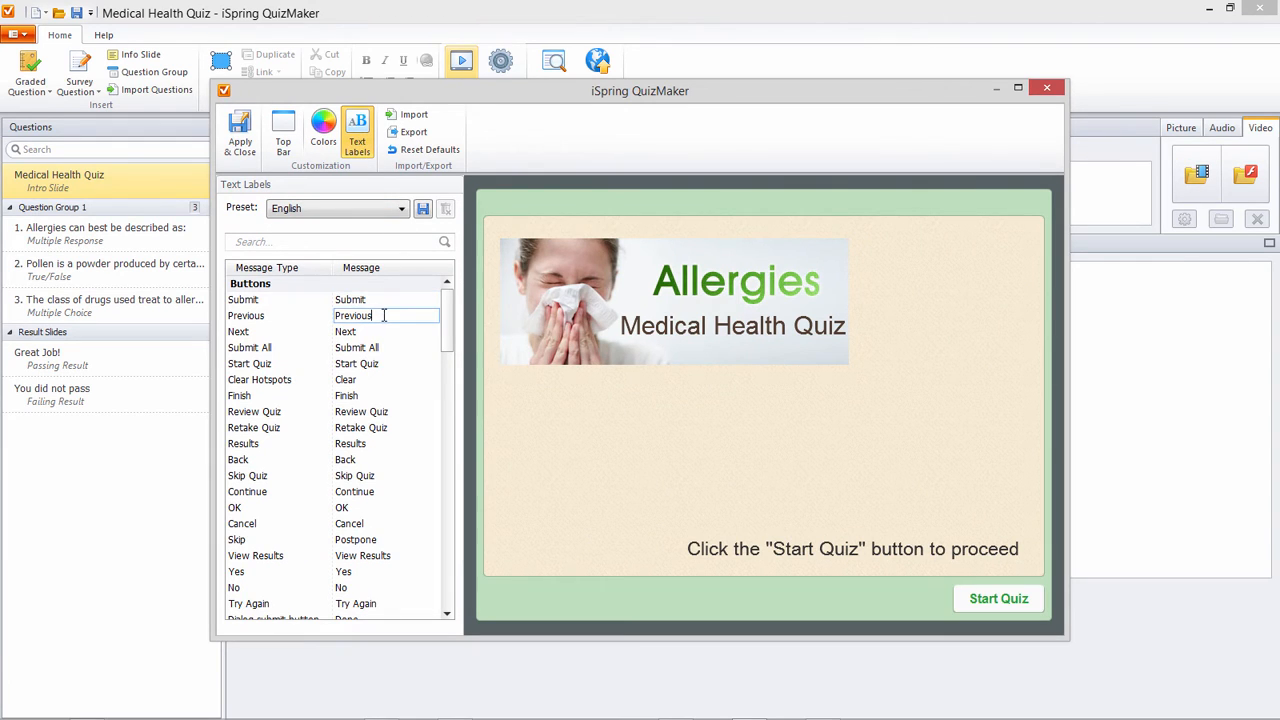
{"action": "left_click", "coordinate": [384, 348]}
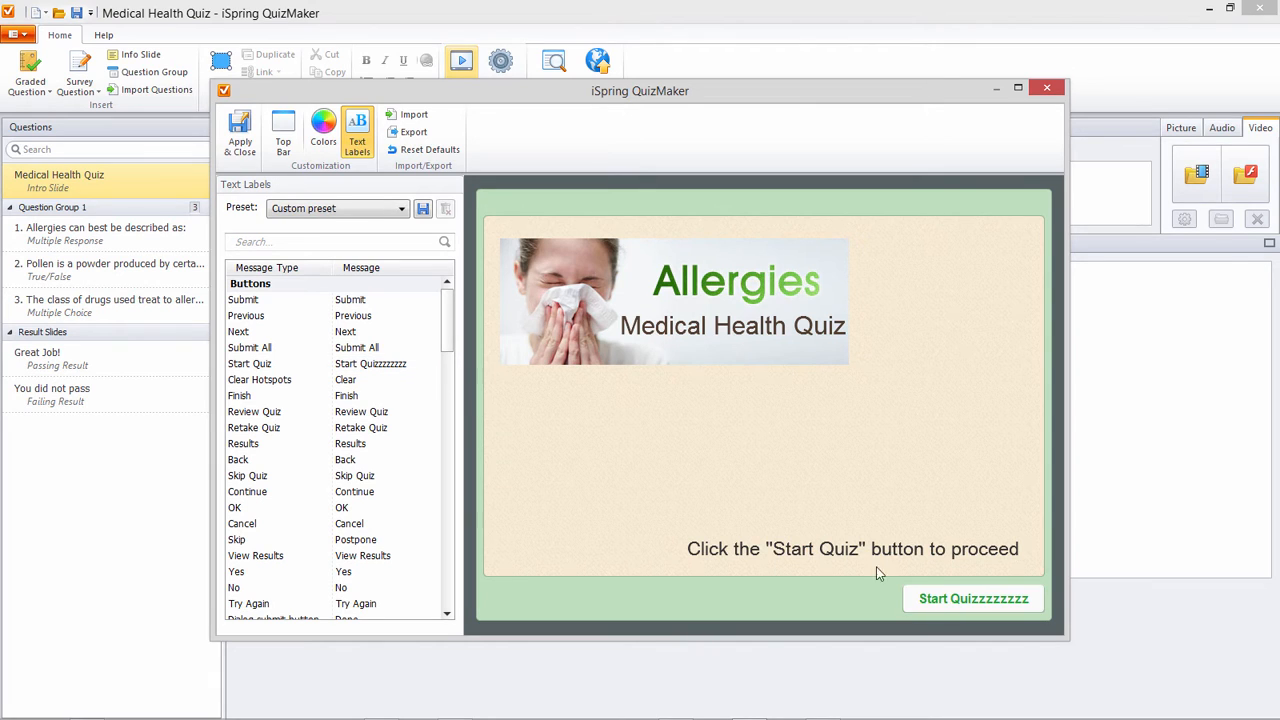
{"action": "mouse_move", "coordinate": [968, 606]}
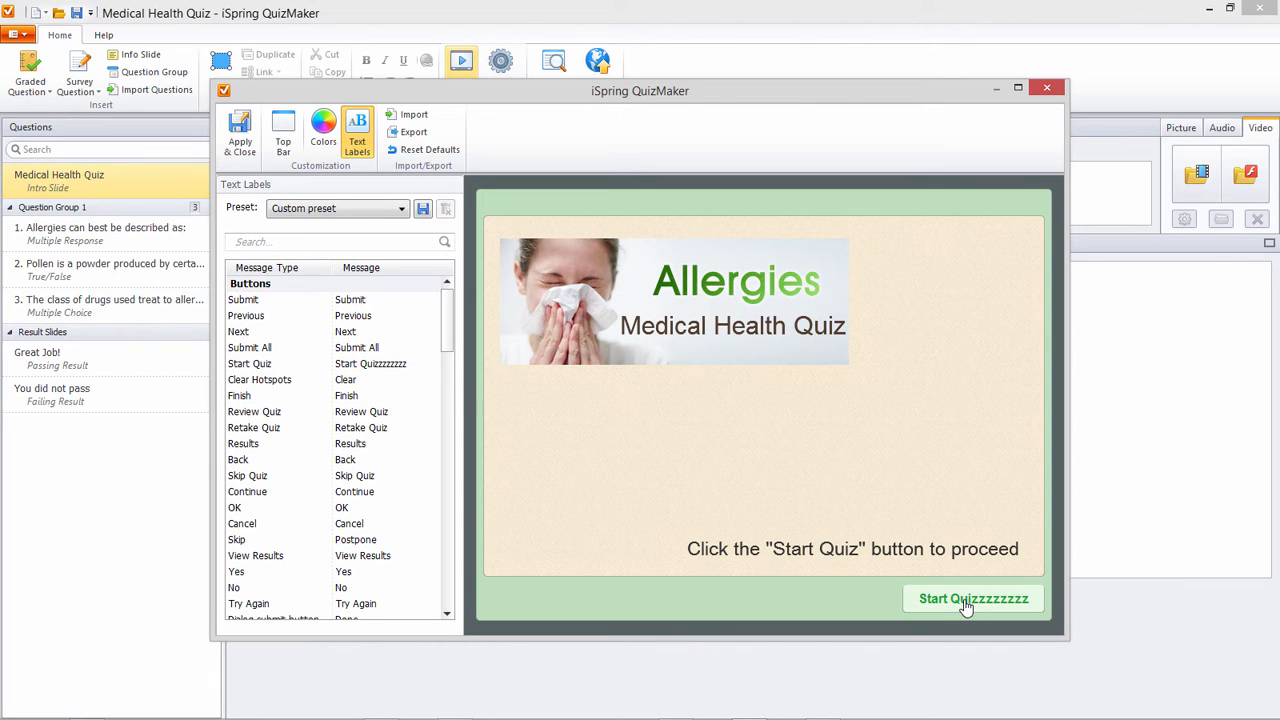
{"action": "double_click", "coordinate": [370, 364]}
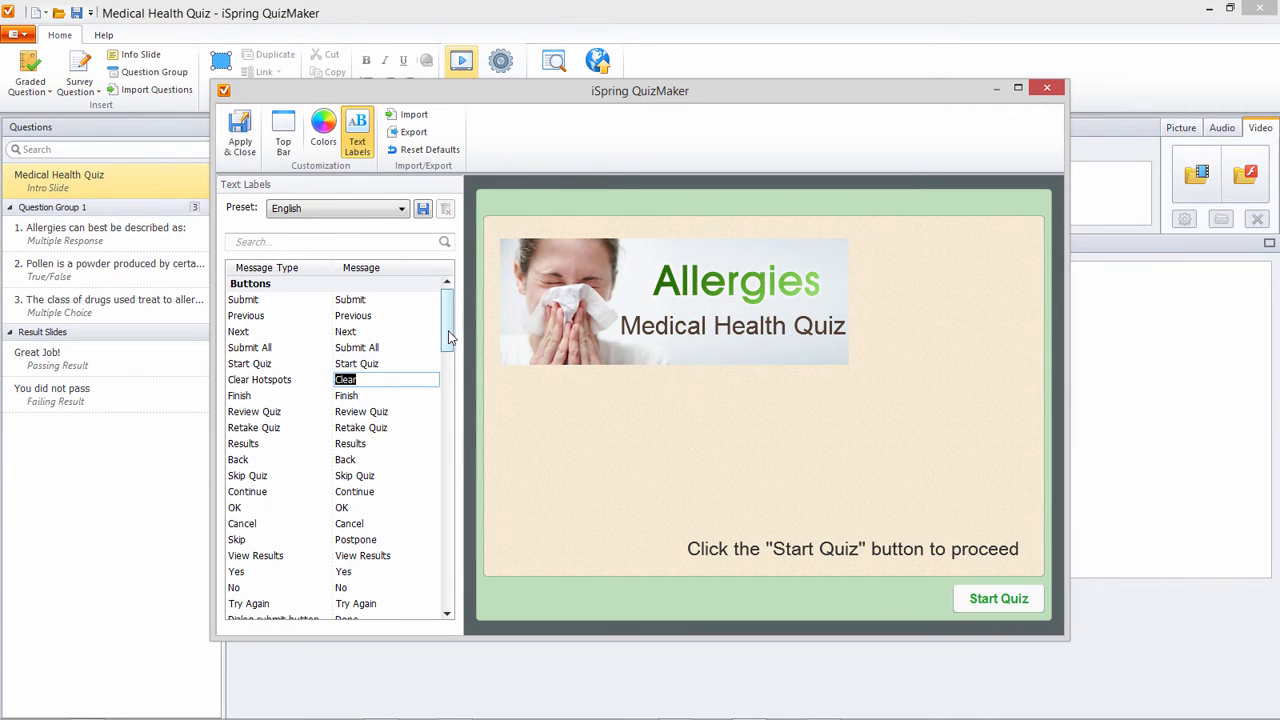
{"action": "scroll", "scroll_direction": "down", "scroll_amount": 3}
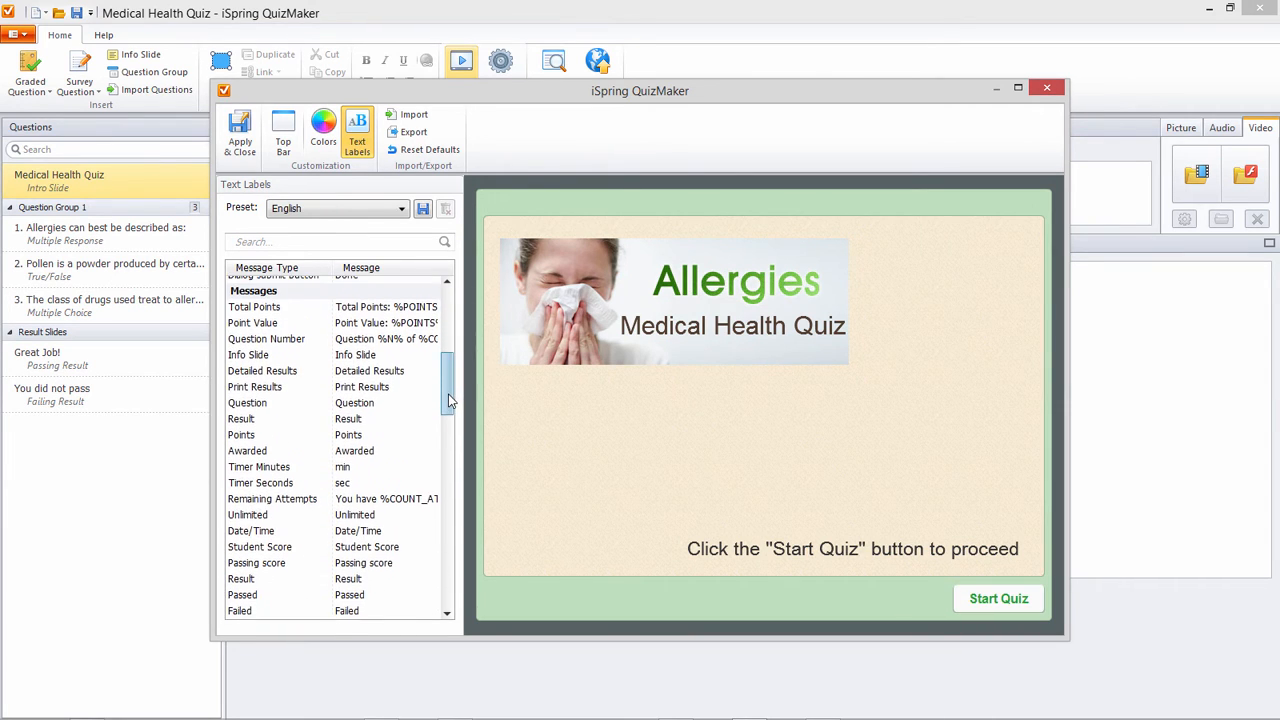
{"action": "left_click", "coordinate": [386, 306]}
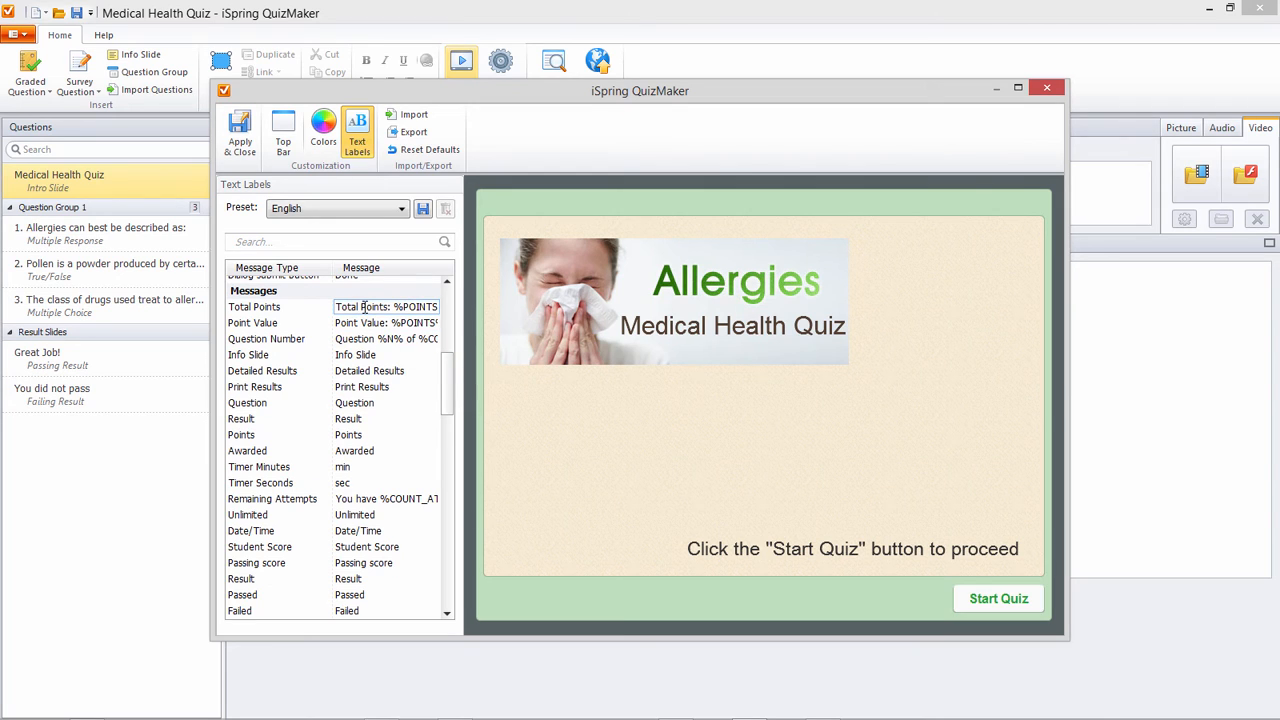
{"action": "mouse_move", "coordinate": [388, 306]}
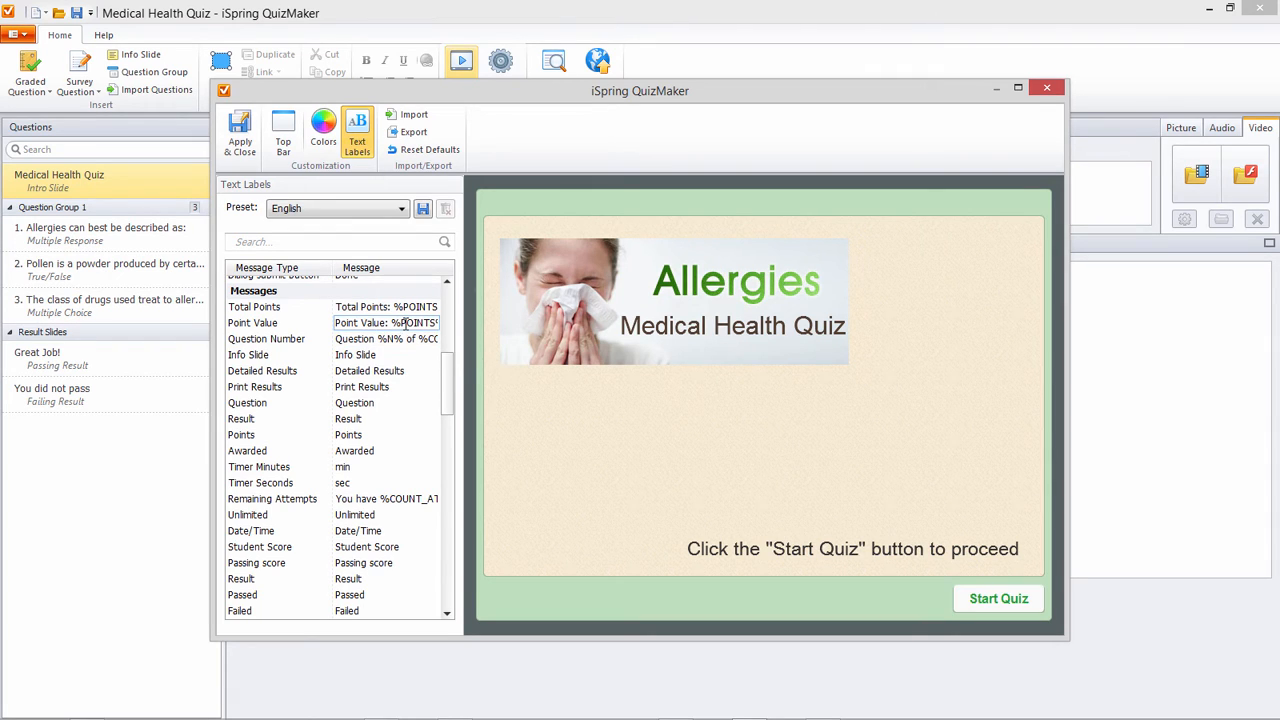
{"action": "type", "text": "Value: %POINTS%"}
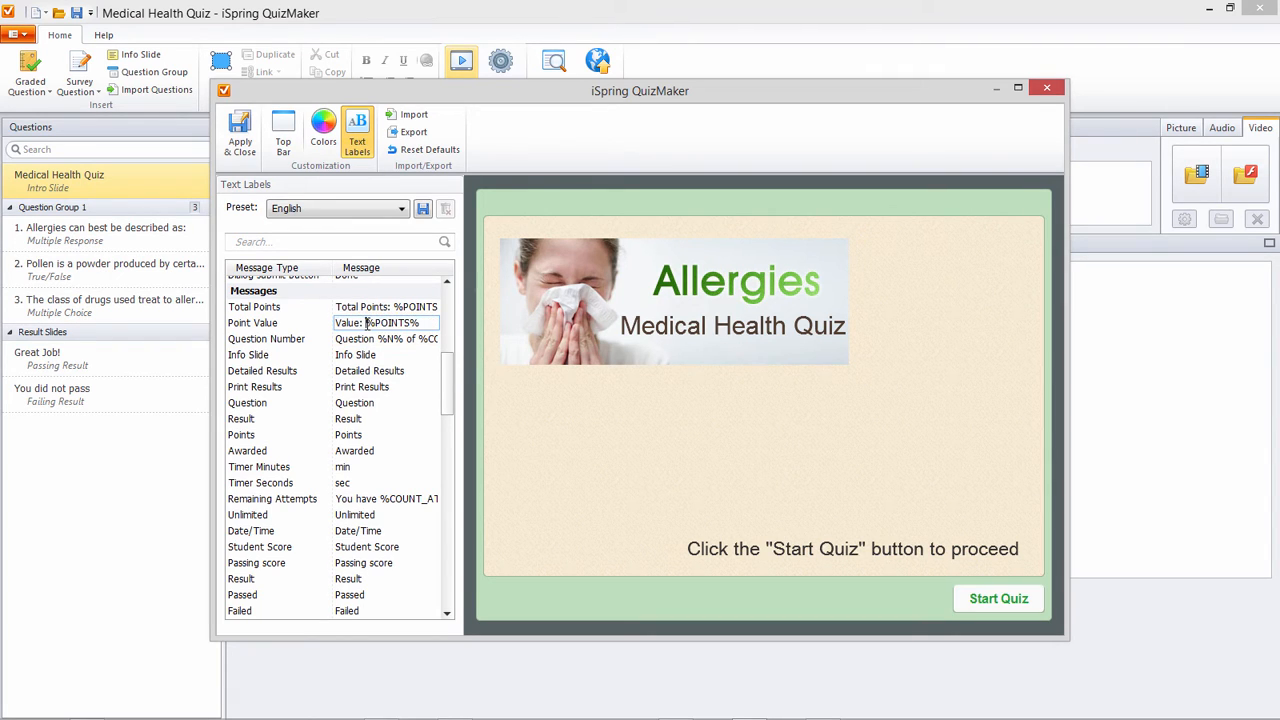
{"action": "double_click", "coordinate": [388, 322]}
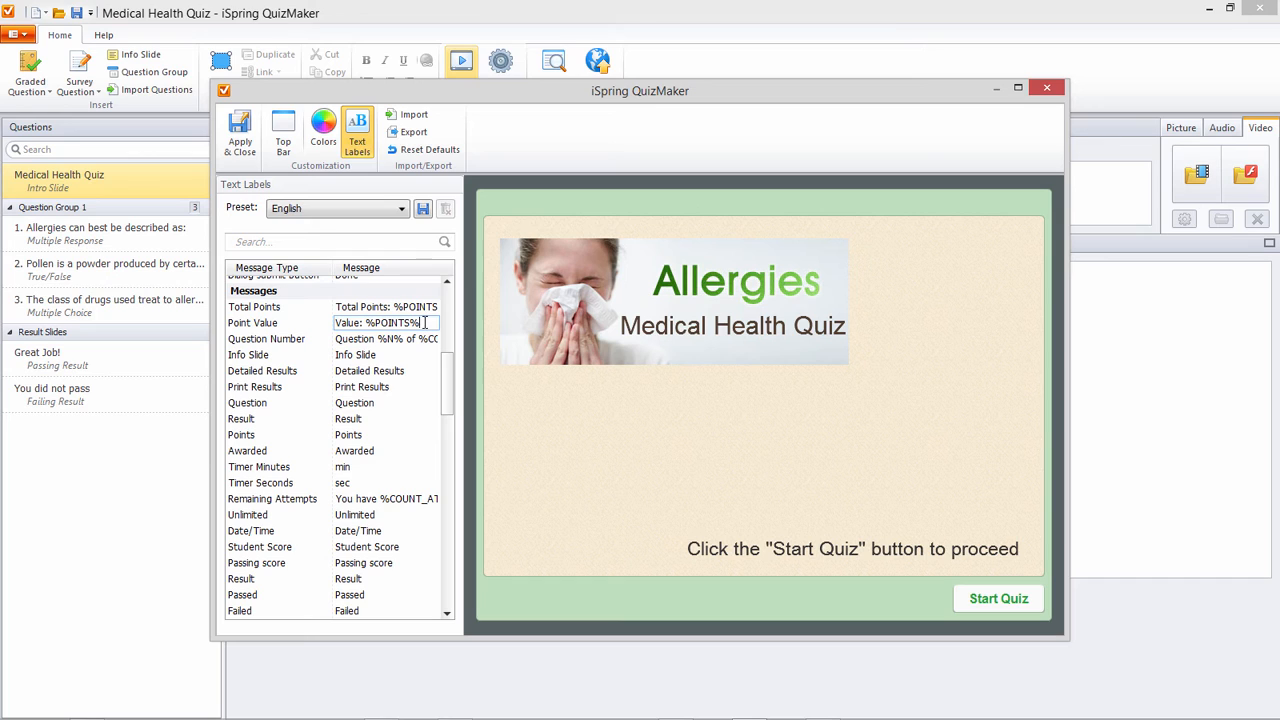
{"action": "double_click", "coordinate": [414, 322]}
{"action": "type", "text": " Point Valu"}
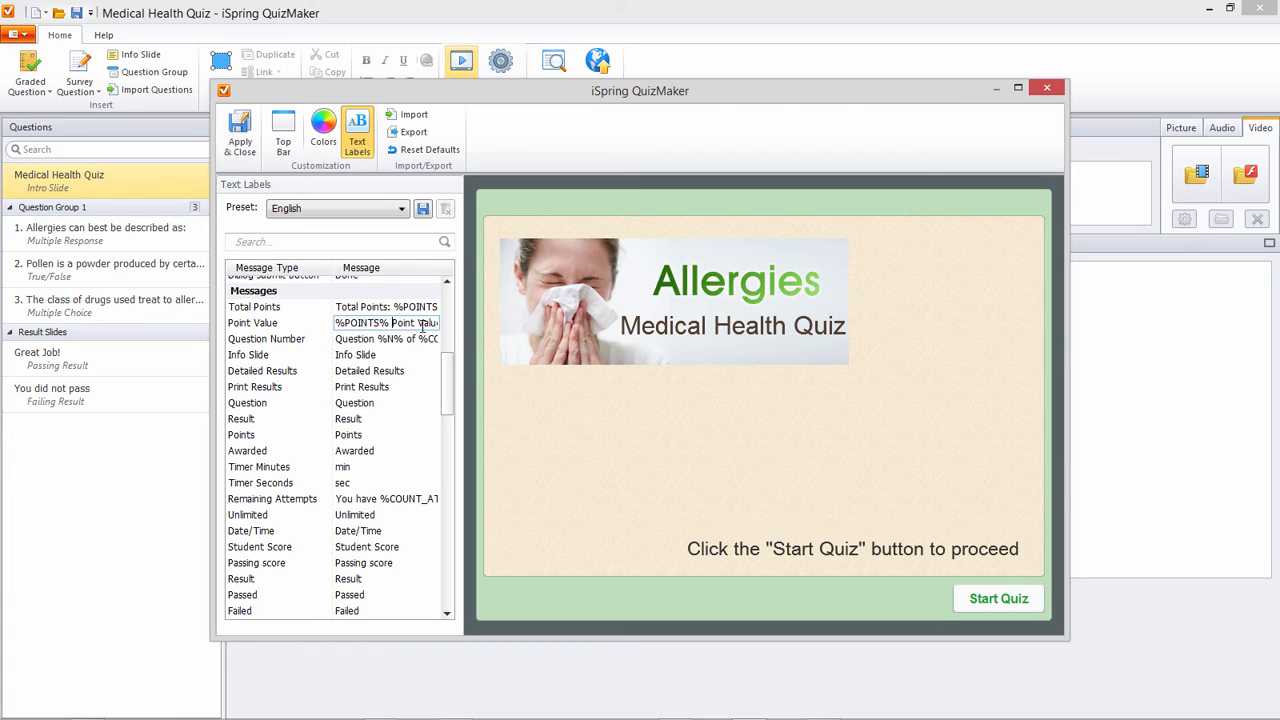
{"action": "left_click", "coordinate": [386, 338]}
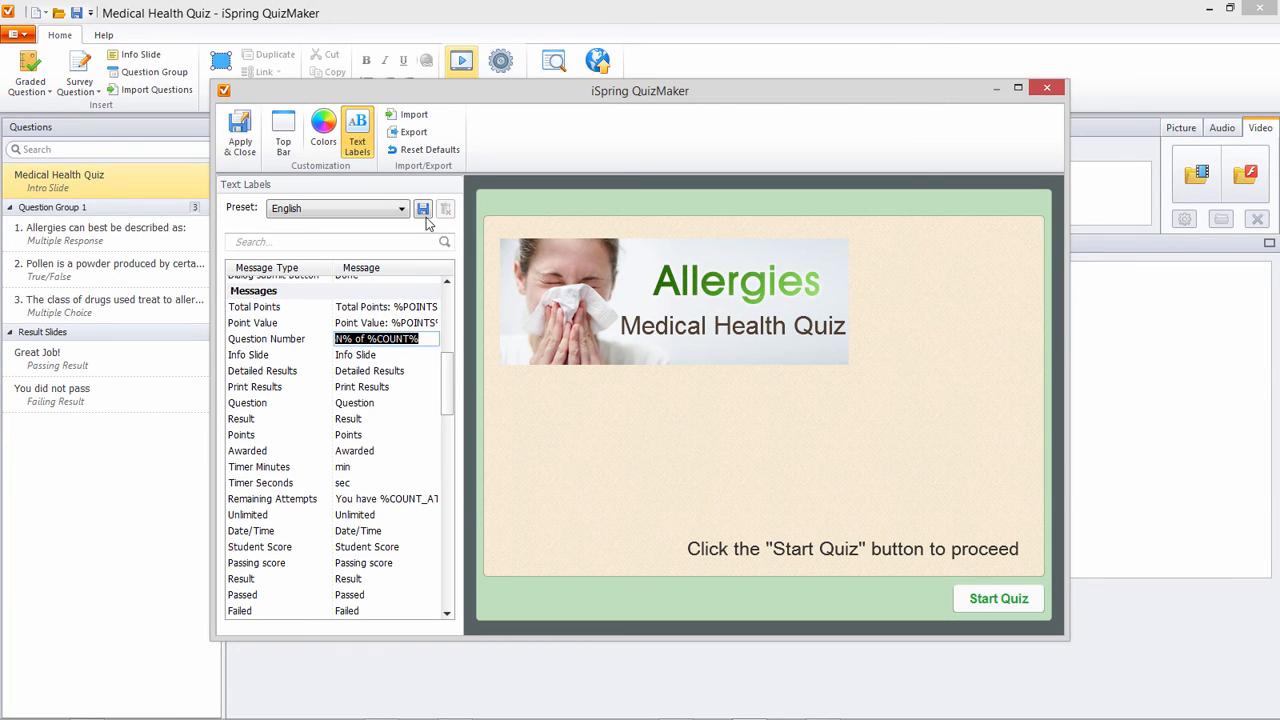
Step: Save the labels as preset 'English (copy)' and reopen the Point Value message
{"action": "left_click", "coordinate": [424, 210]}
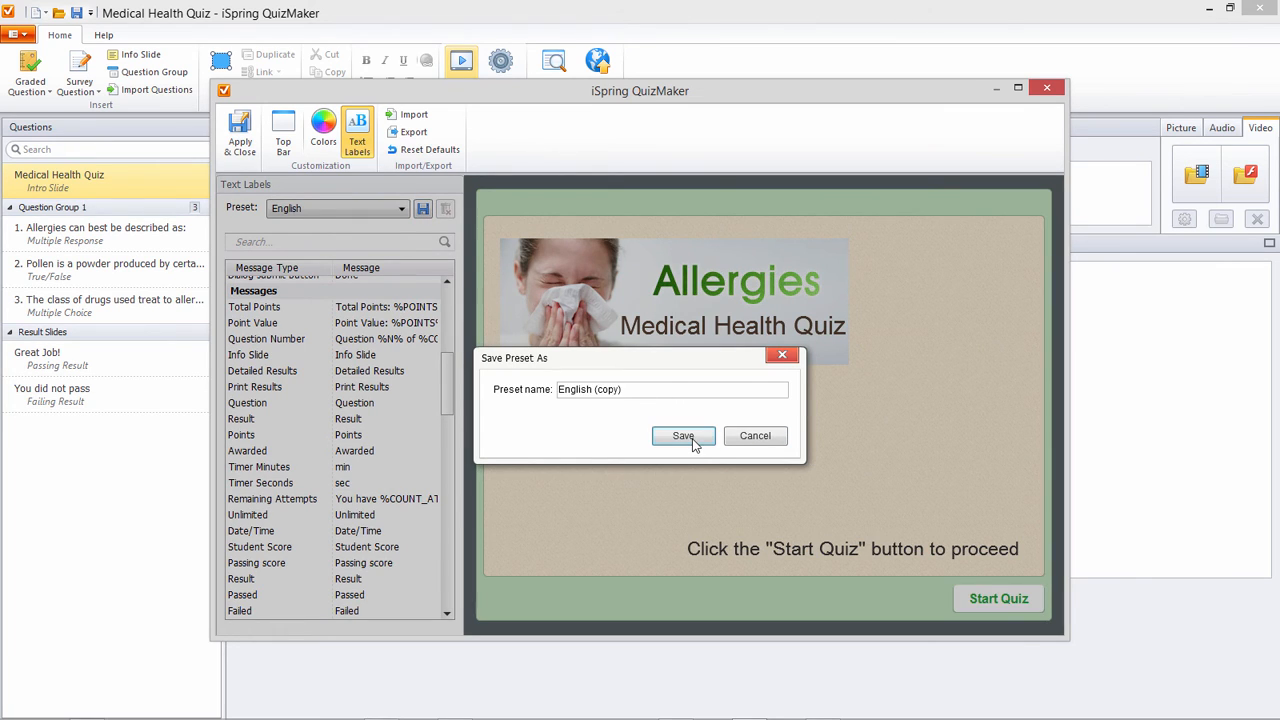
{"action": "left_click", "coordinate": [684, 436]}
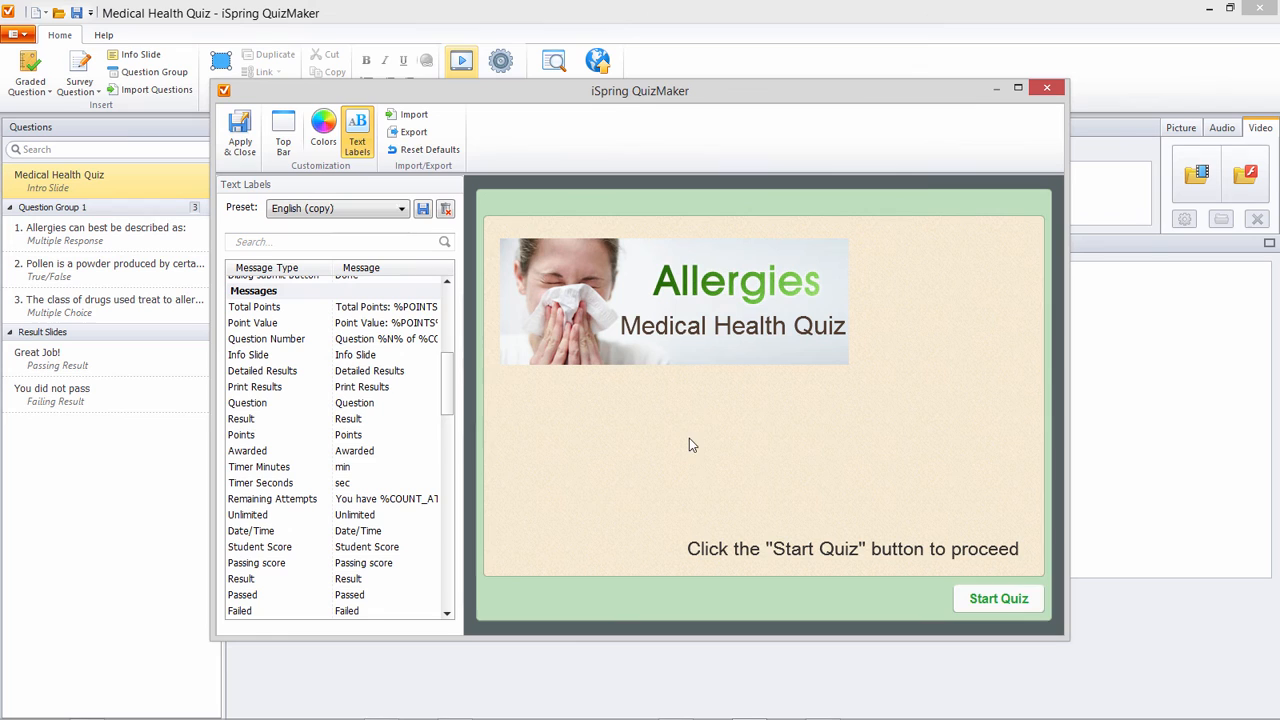
{"action": "left_click", "coordinate": [386, 322]}
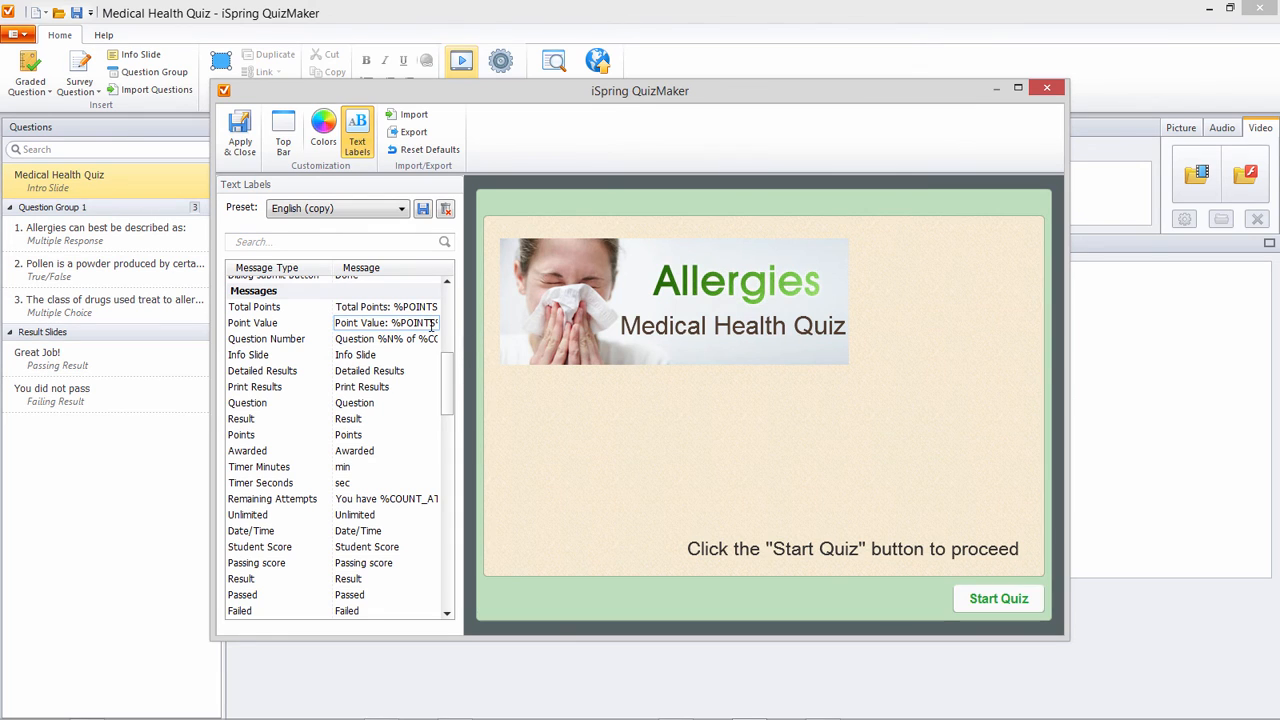
{"action": "mouse_move", "coordinate": [416, 324]}
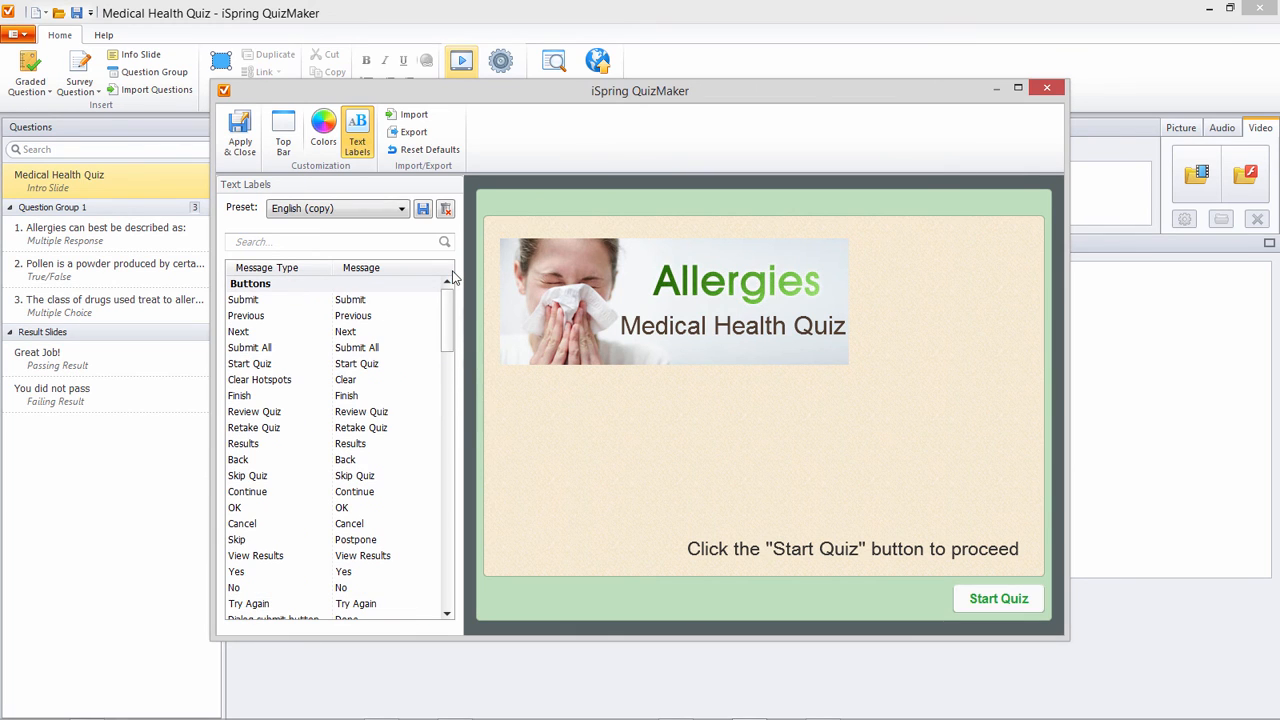
{"action": "mouse_move", "coordinate": [320, 128]}
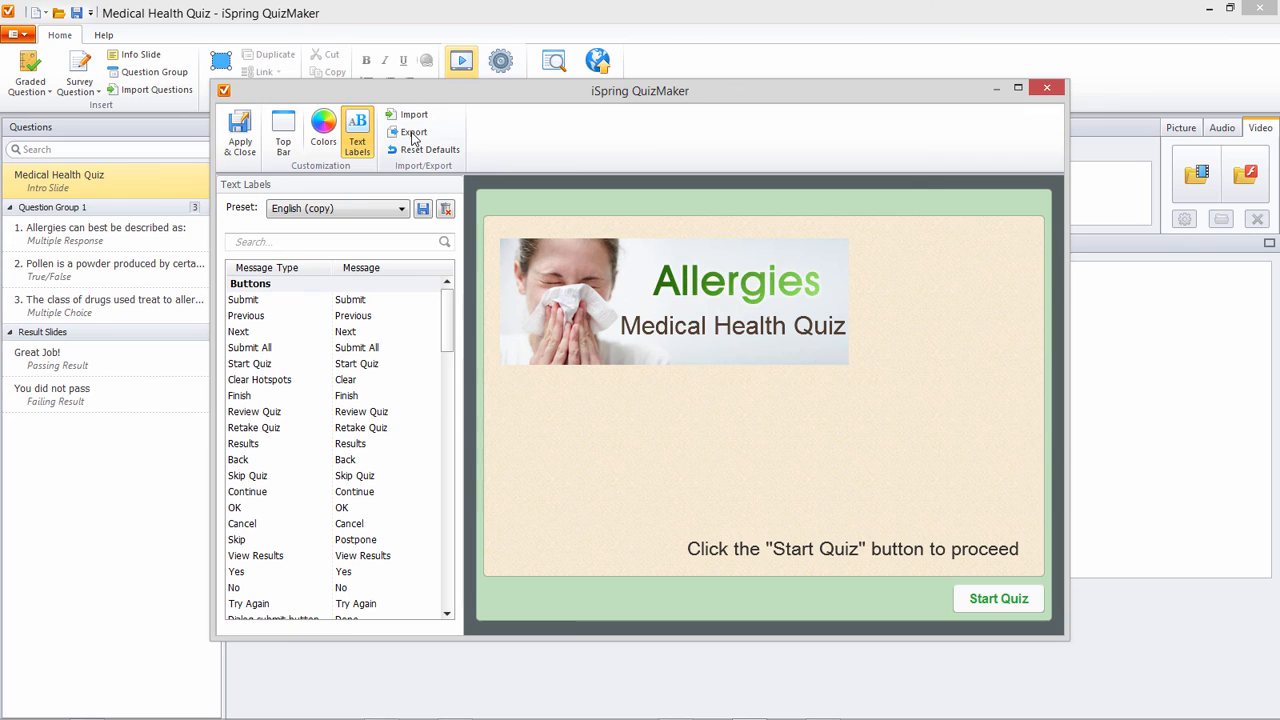
Step: Start exporting the player settings to a .qplayer file
{"action": "left_click", "coordinate": [416, 132]}
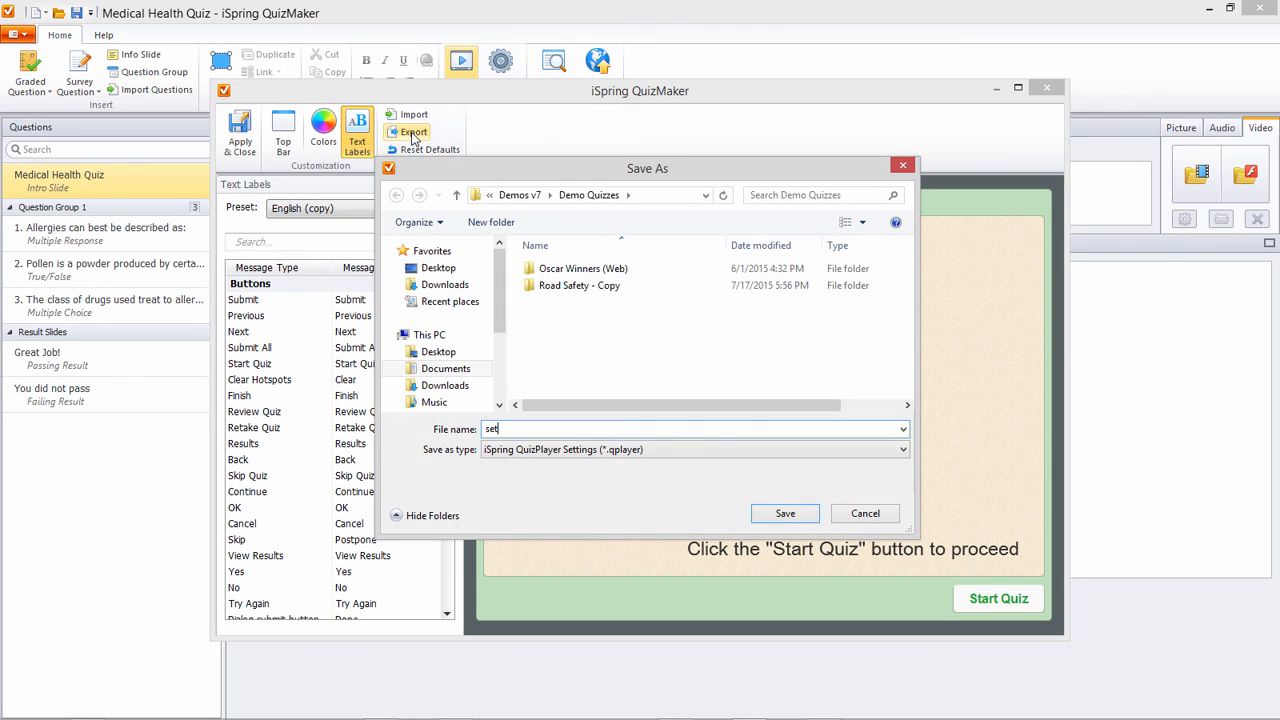